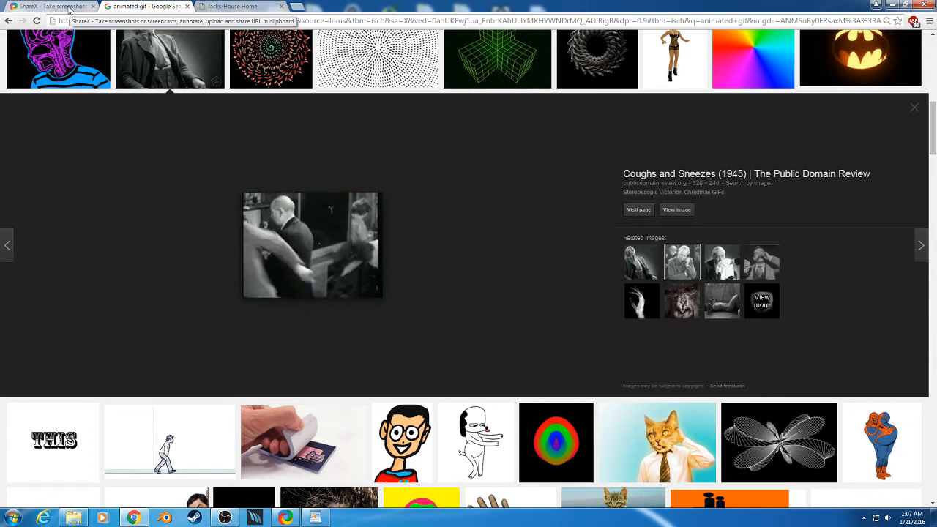
# Start downloading the ShareX installer from getsharex.com, then cancel it from the download bar.
pyautogui.click(47, 6)
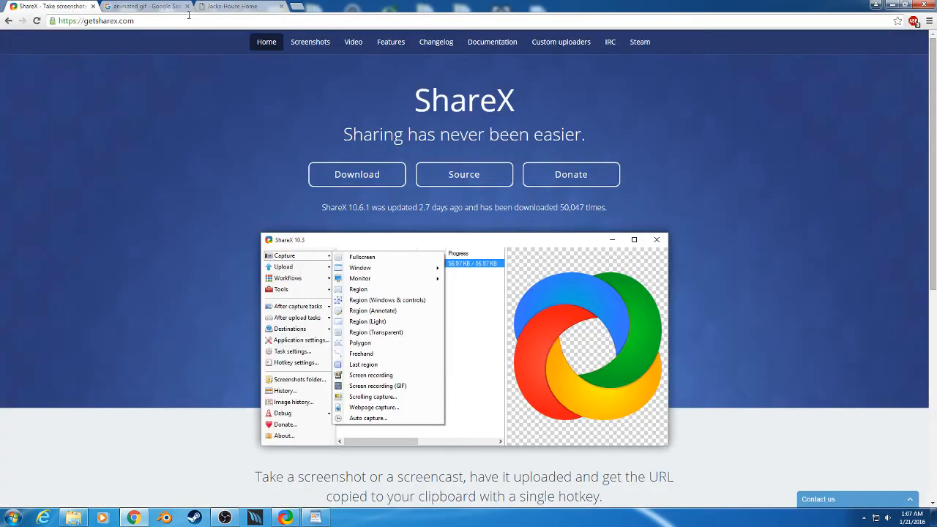
pyautogui.click(95, 22)
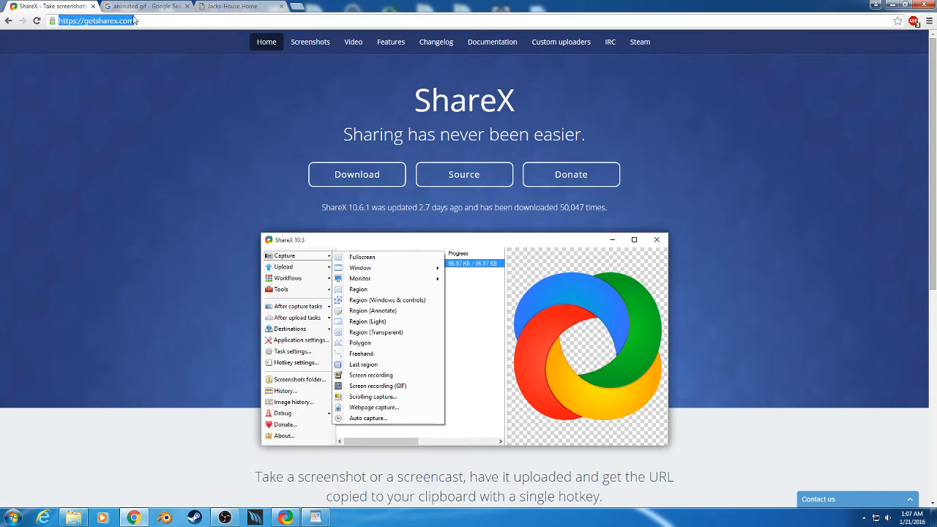
pyautogui.moveTo(353, 180)
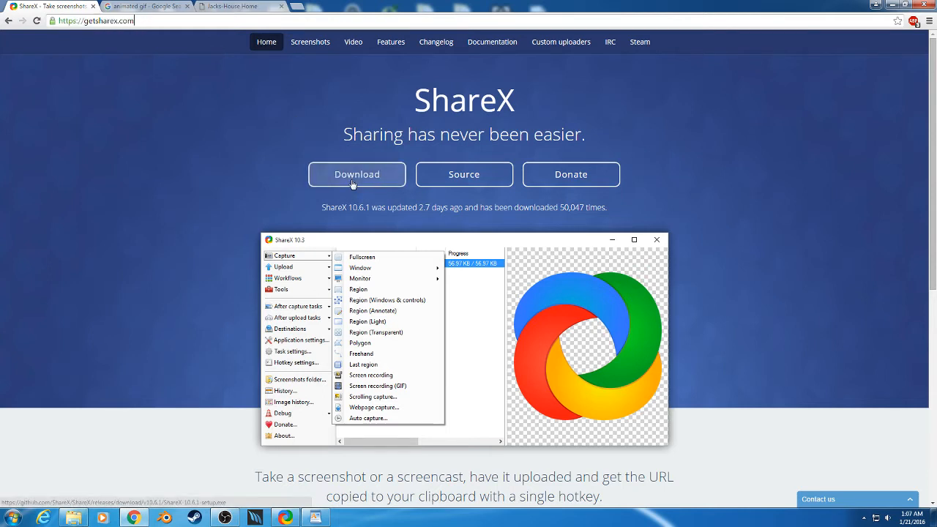
pyautogui.click(357, 174)
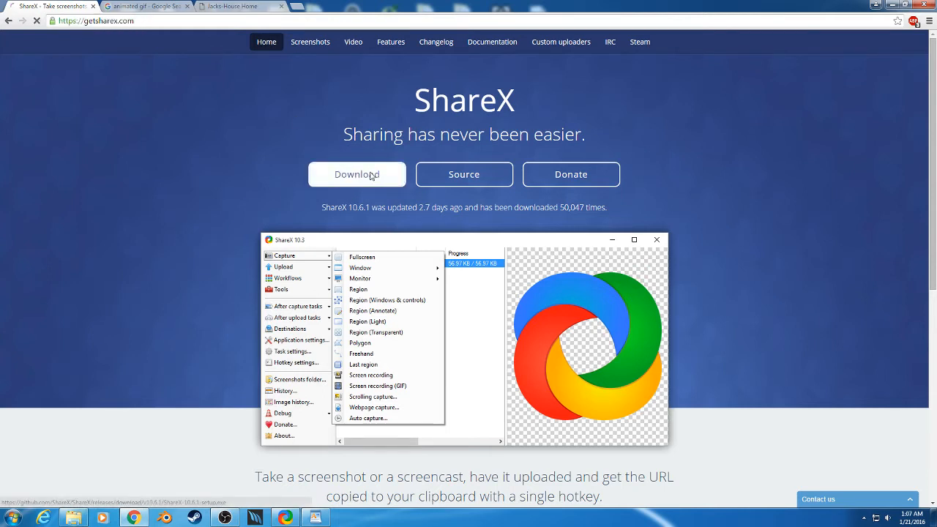
pyautogui.click(357, 174)
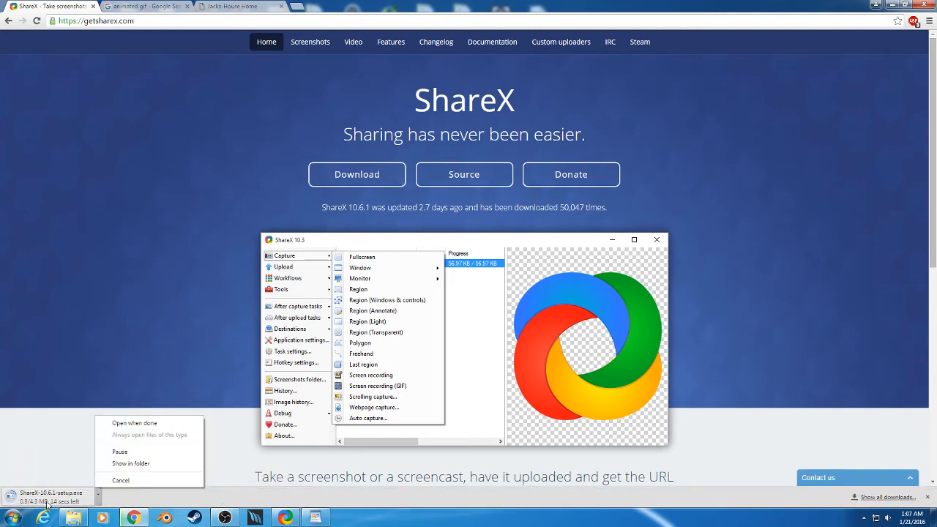
pyautogui.click(123, 480)
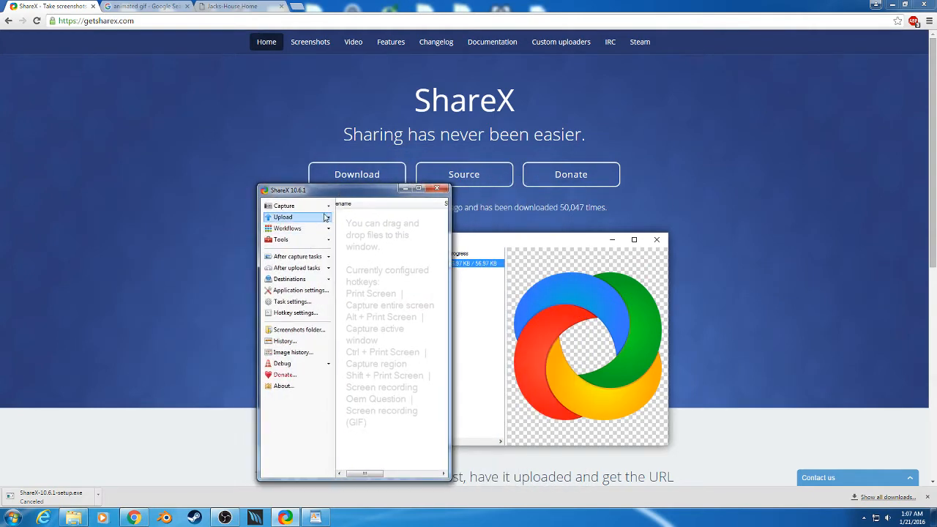
pyautogui.click(284, 205)
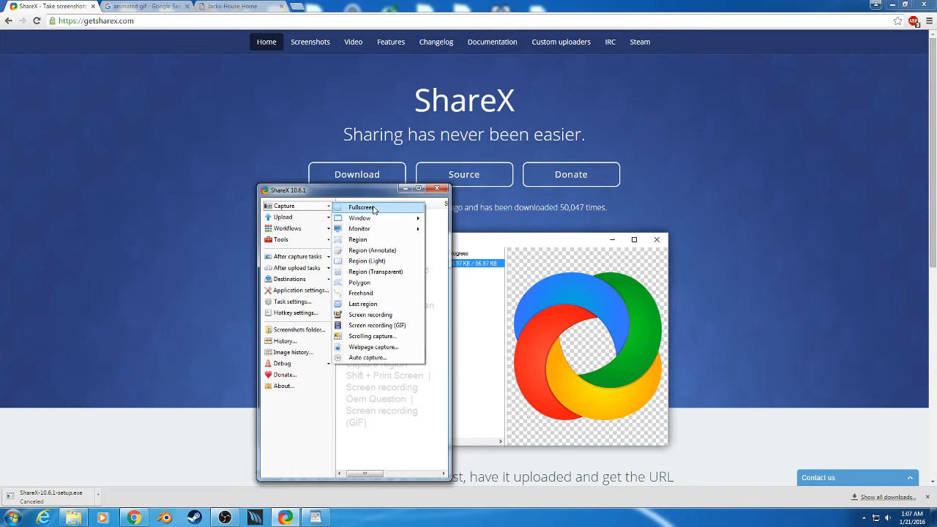
pyautogui.moveTo(378, 325)
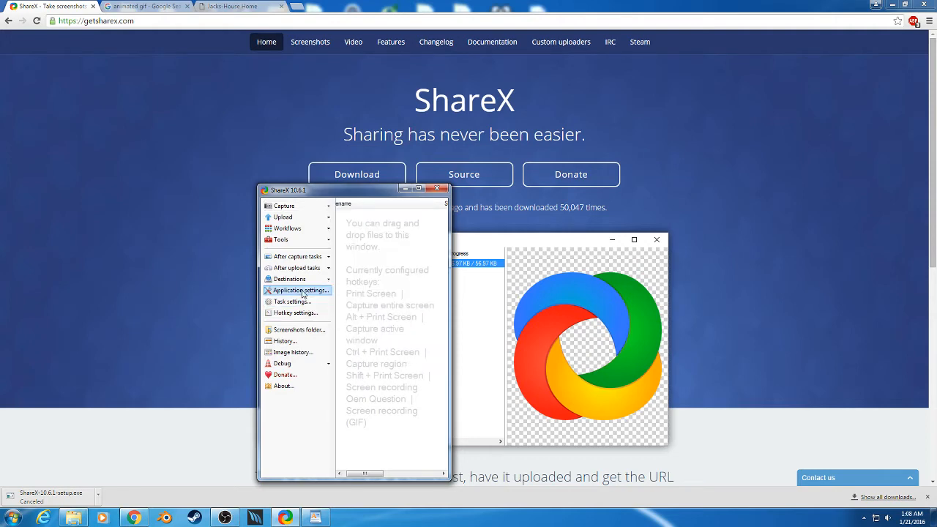
# Set the GIF FPS on the Screen recorder page of Task settings and verify it.
pyautogui.click(300, 289)
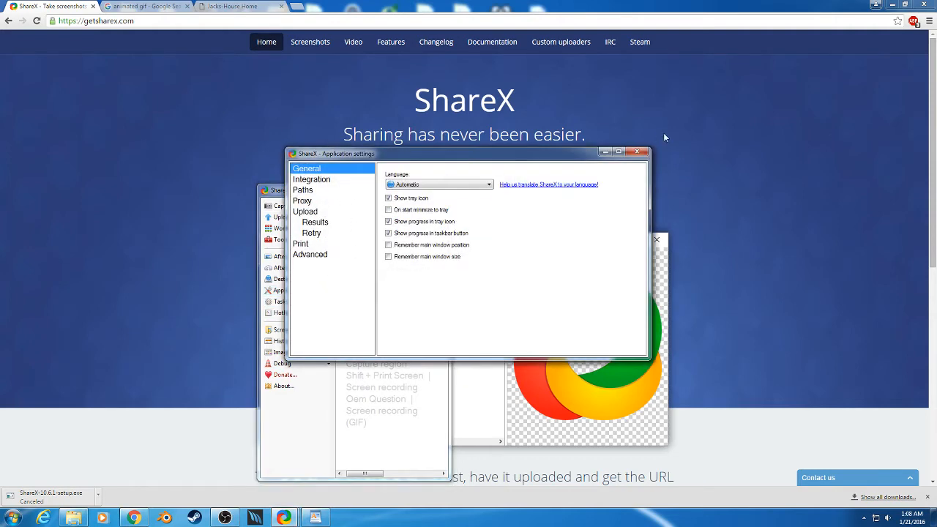
pyautogui.click(636, 151)
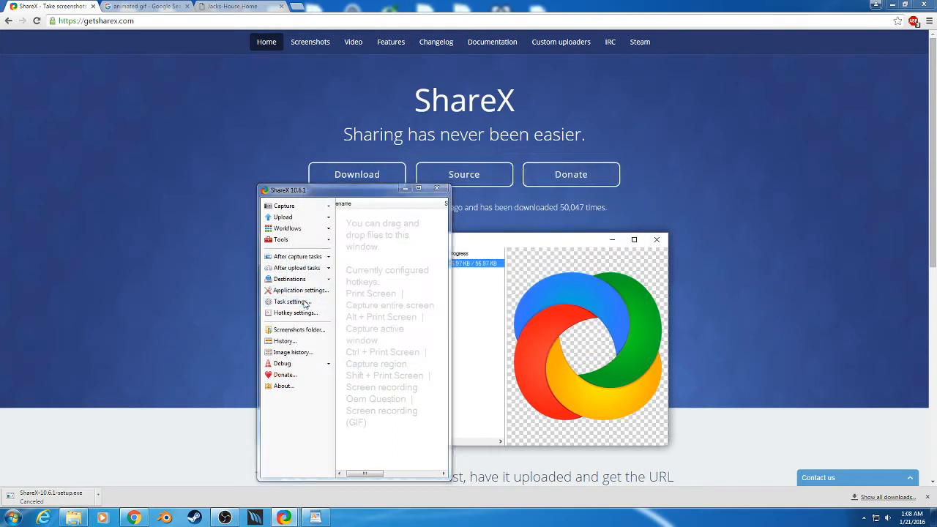
pyautogui.click(293, 302)
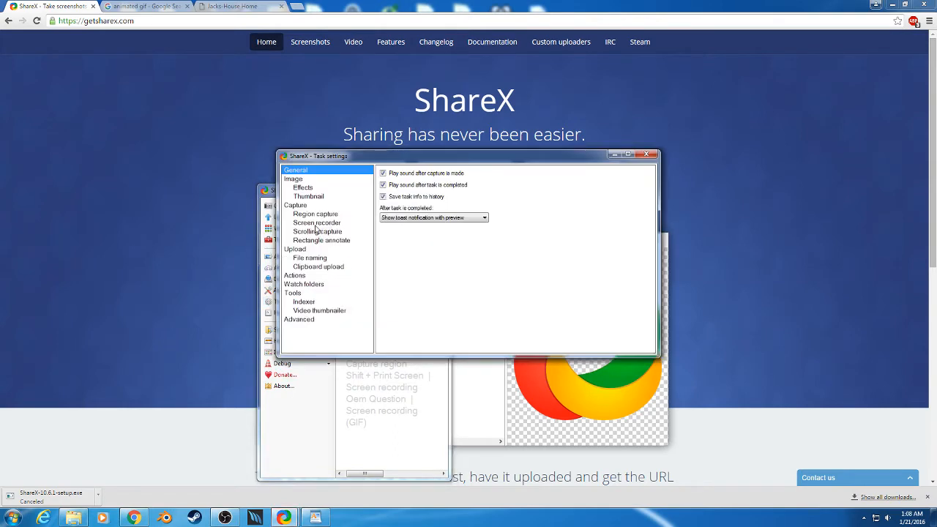
pyautogui.click(316, 223)
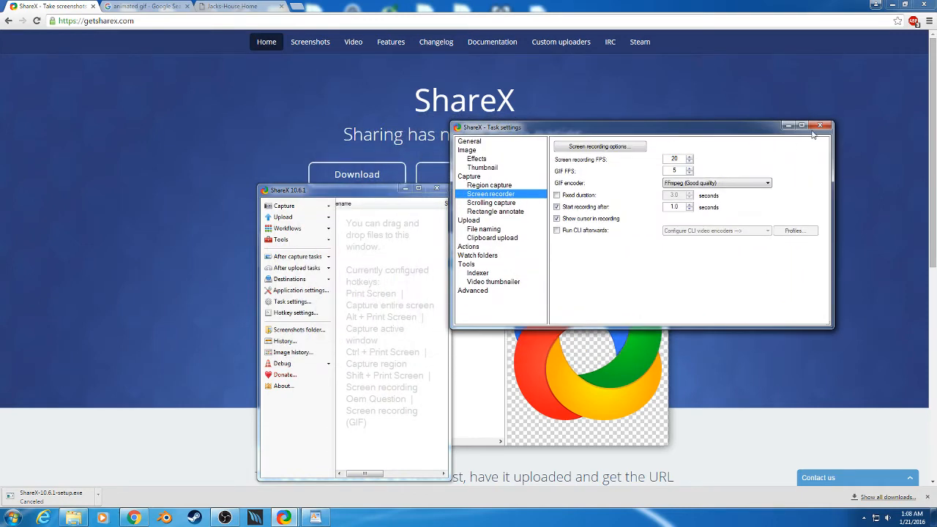
pyautogui.moveTo(821, 125)
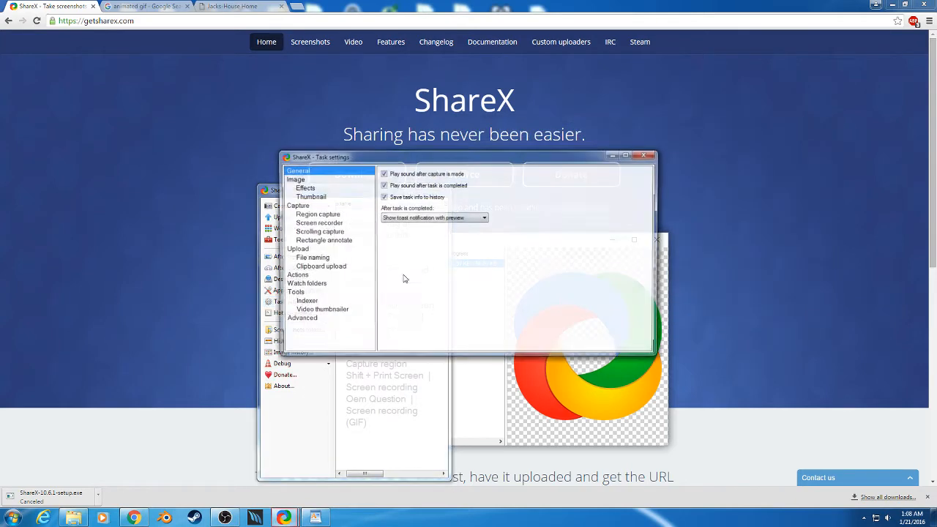
pyautogui.click(318, 222)
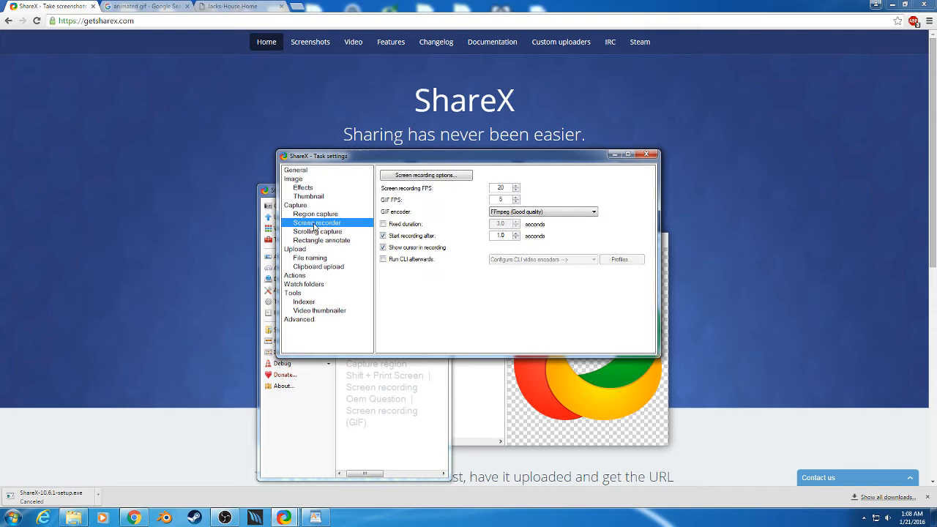
pyautogui.moveTo(489, 196)
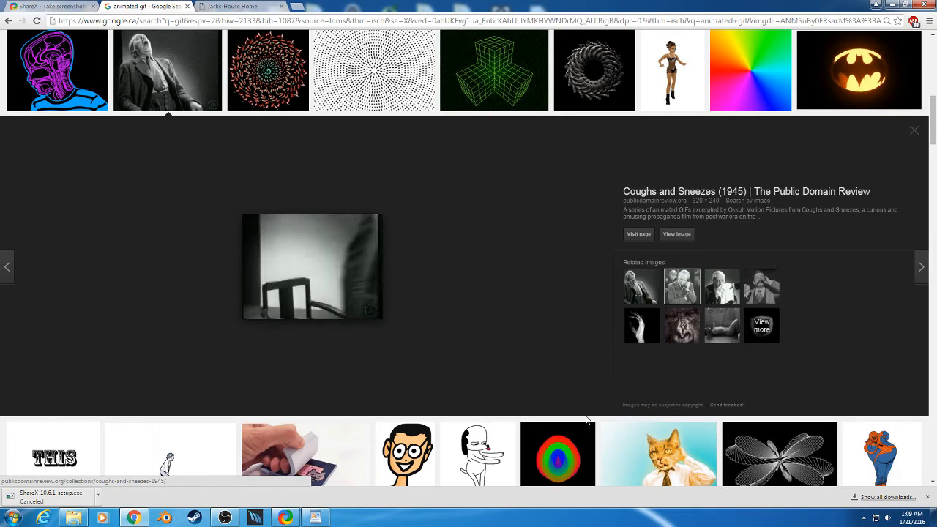
# Browse the animated GIF image results, then switch to the Jacks House live-stream page.
pyautogui.scroll(-3)
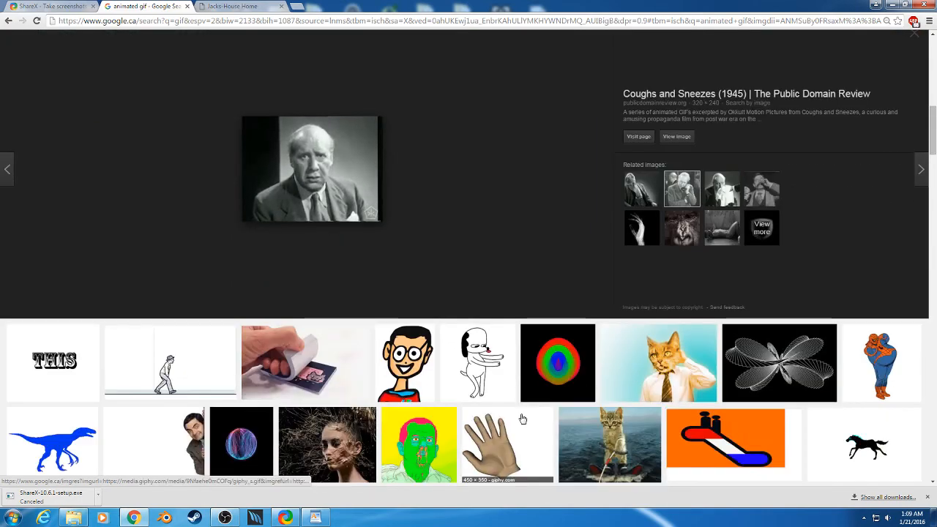
pyautogui.scroll(-3)
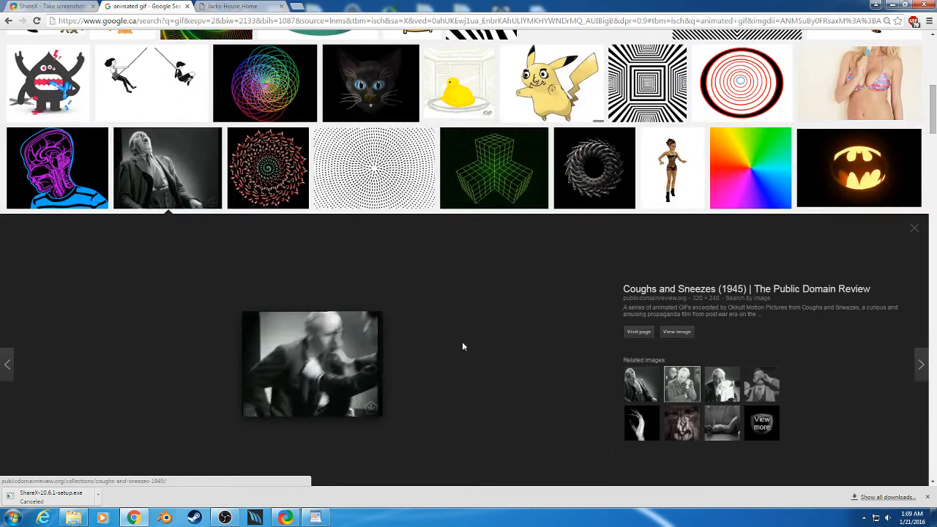
pyautogui.scroll(-3)
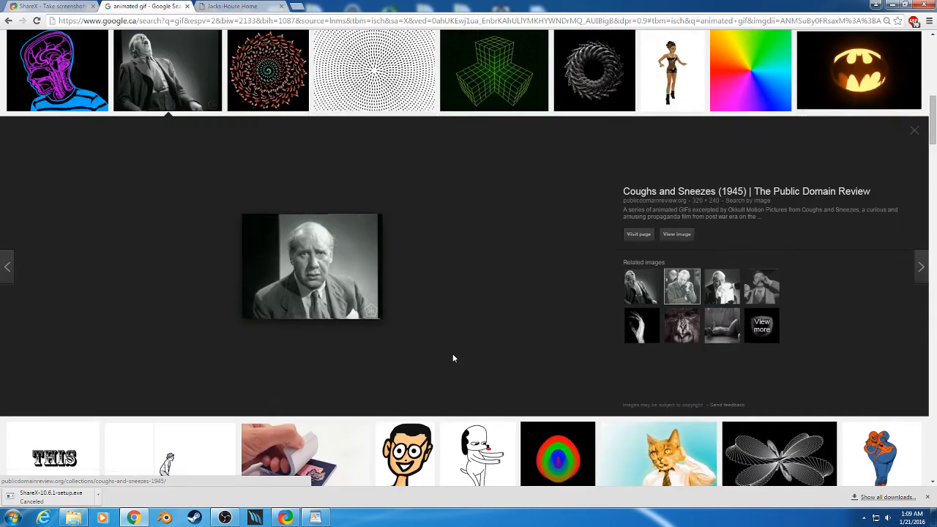
pyautogui.scroll(-3)
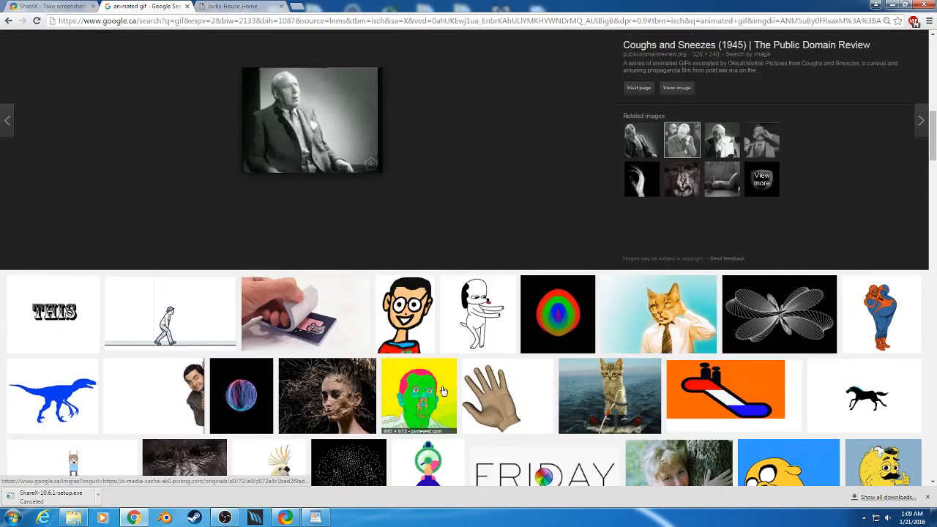
pyautogui.scroll(-3)
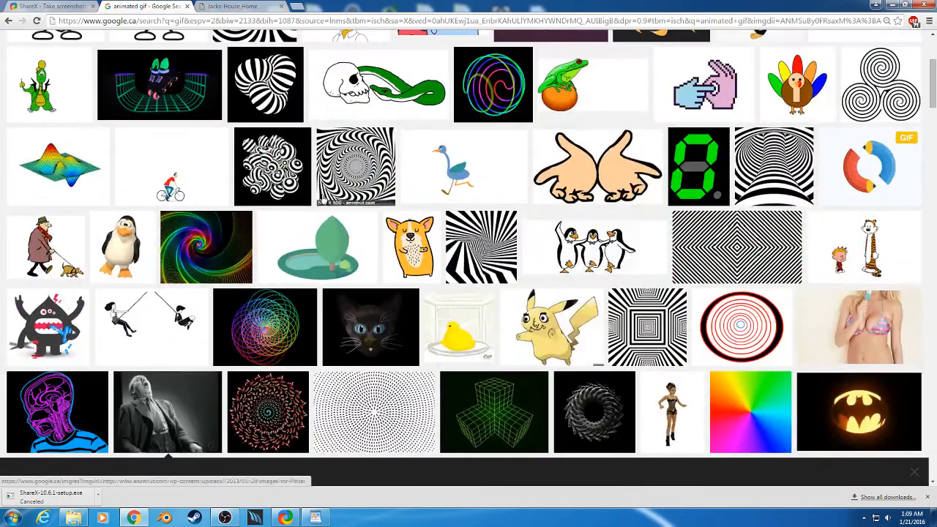
pyautogui.moveTo(234, 5)
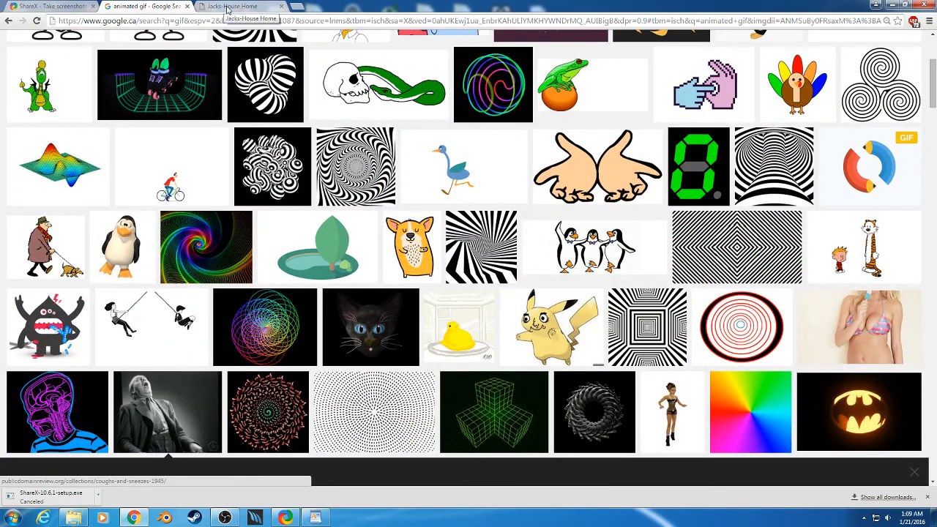
pyautogui.click(234, 8)
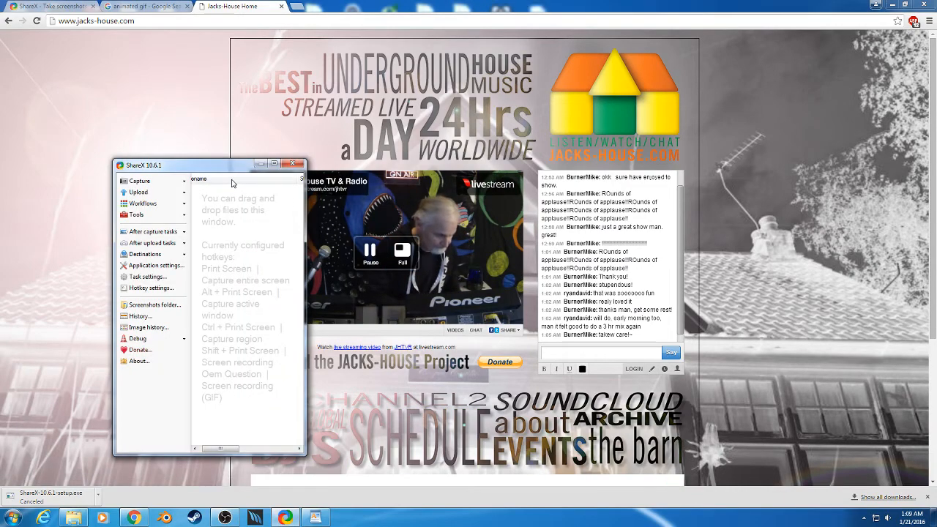
# Move ShareX off the video and start a Screen recording (GIF) of a region over the player.
pyautogui.moveTo(207, 164); pyautogui.dragTo(656, 105)
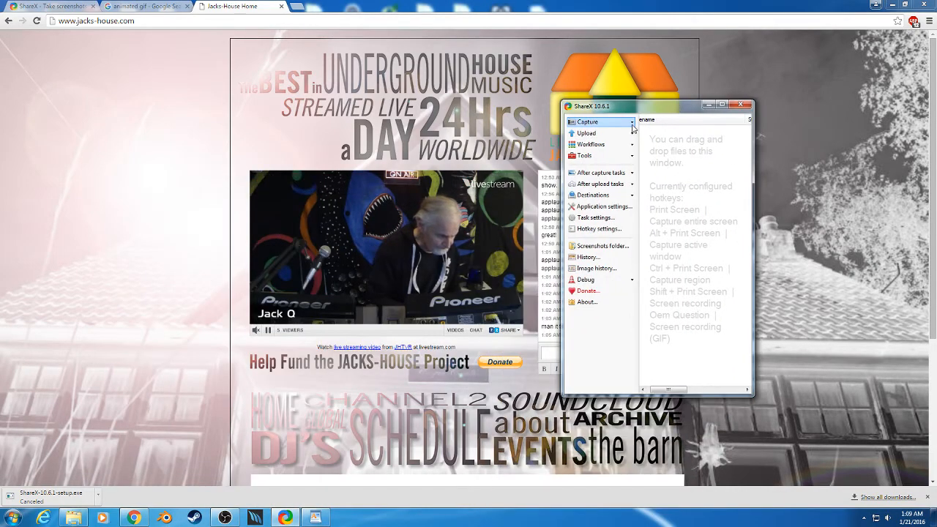
pyautogui.click(587, 122)
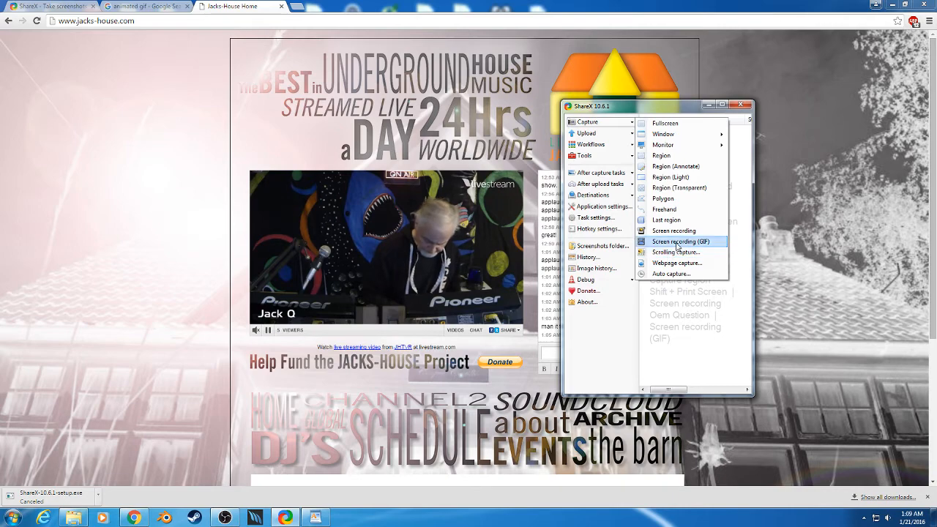
pyautogui.click(681, 242)
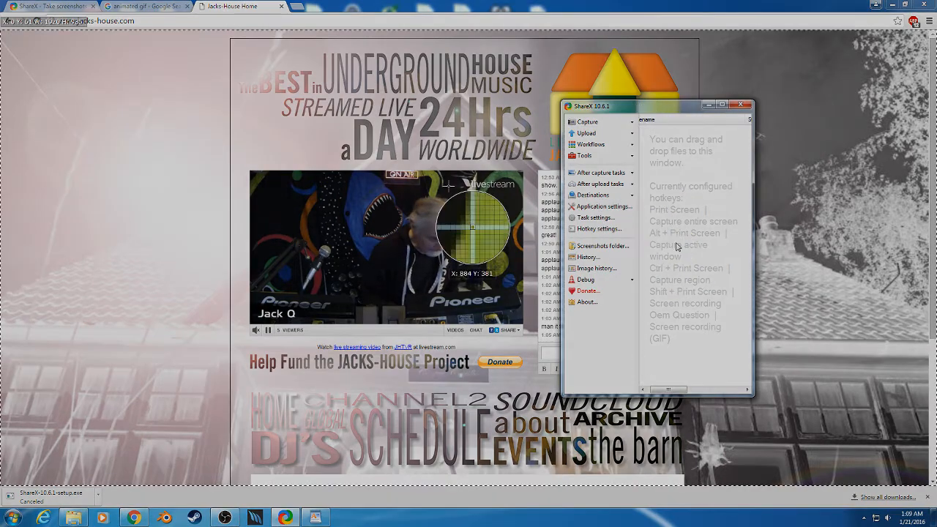
pyautogui.moveTo(293, 212)
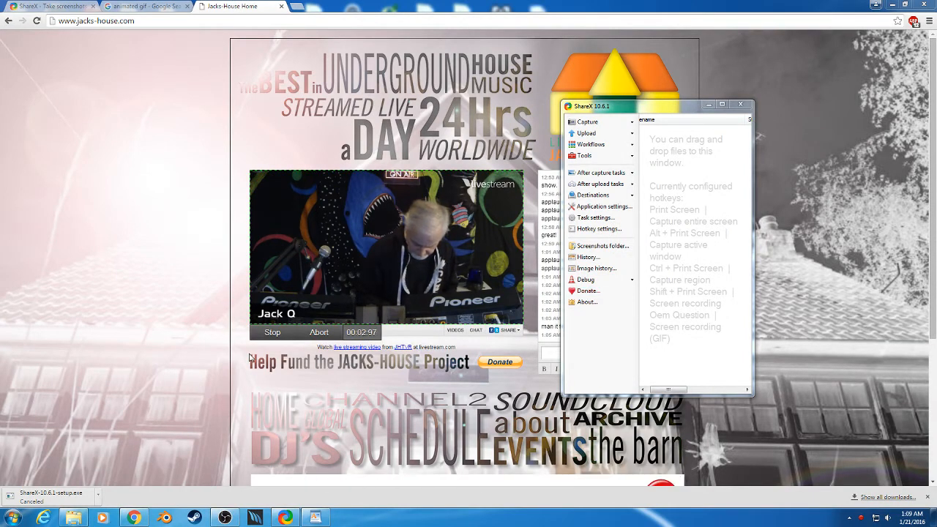
pyautogui.moveTo(260, 345)
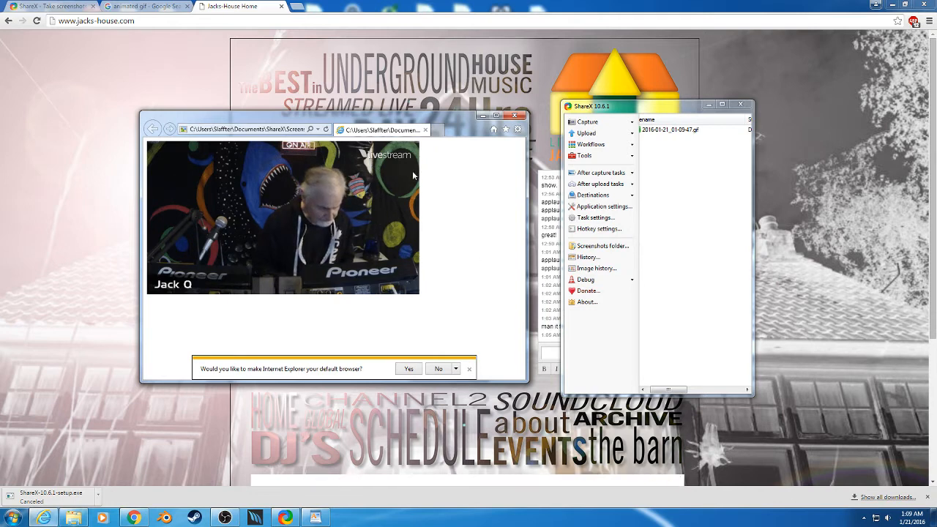
pyautogui.moveTo(424, 128)
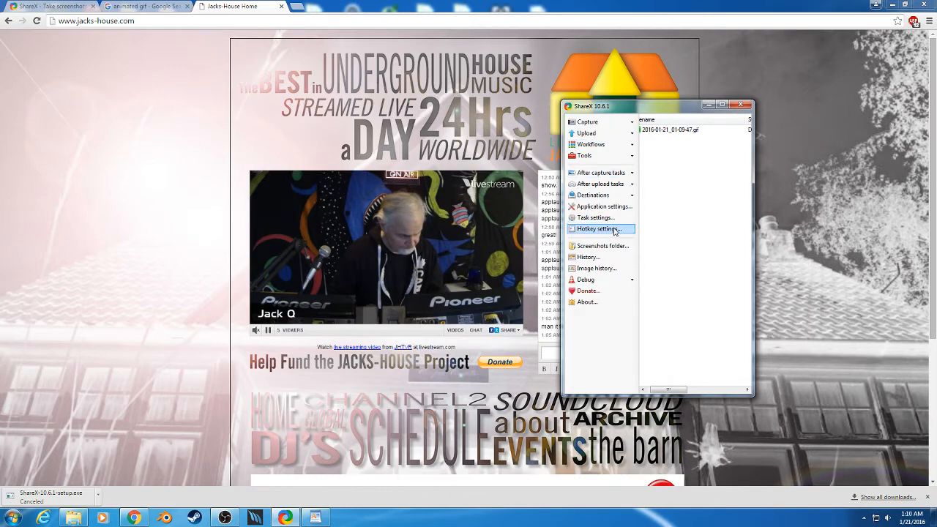
# In Hotkey settings, select the Screen recording (GIF) entry and edit its task settings.
pyautogui.click(597, 228)
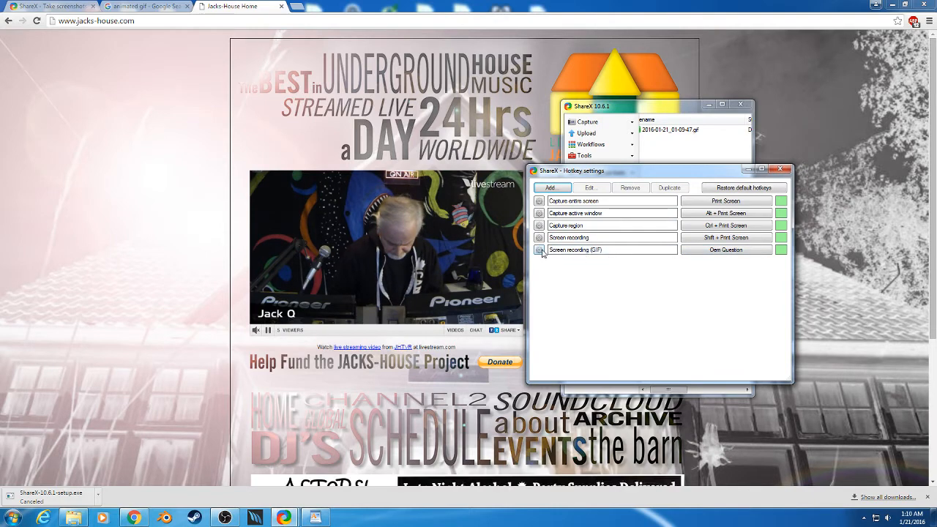
pyautogui.click(612, 249)
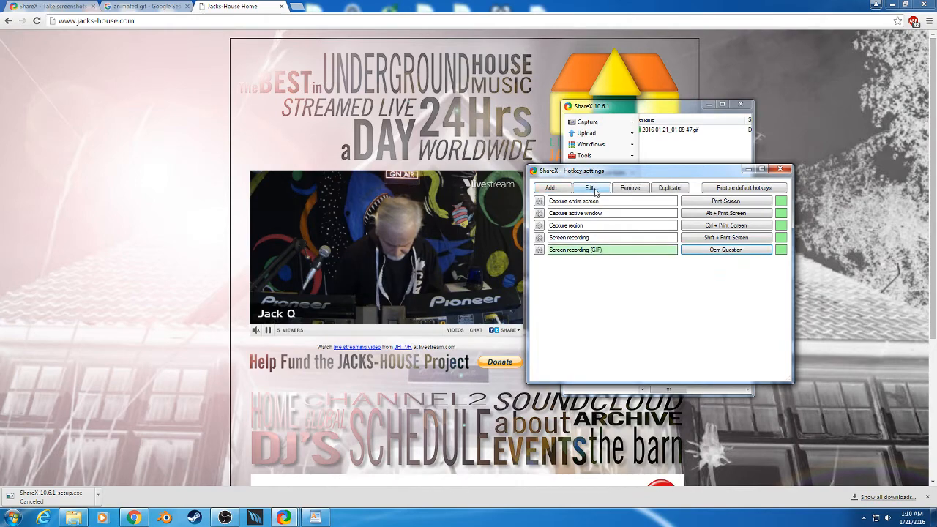
pyautogui.click(629, 188)
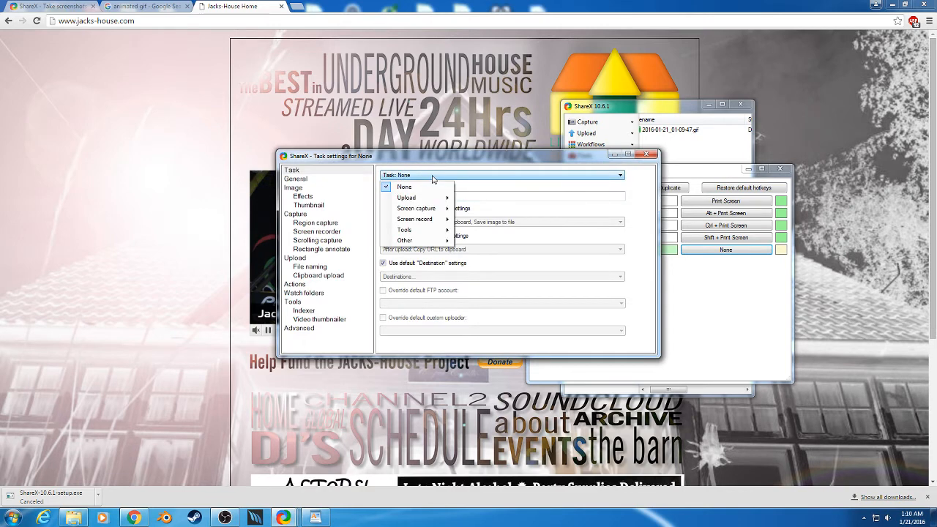
pyautogui.moveTo(415, 220)
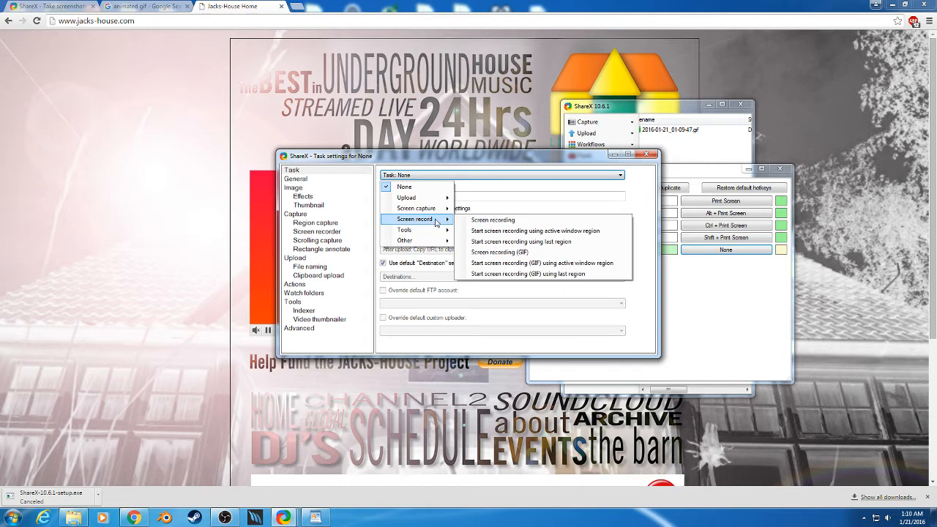
pyautogui.moveTo(500, 252)
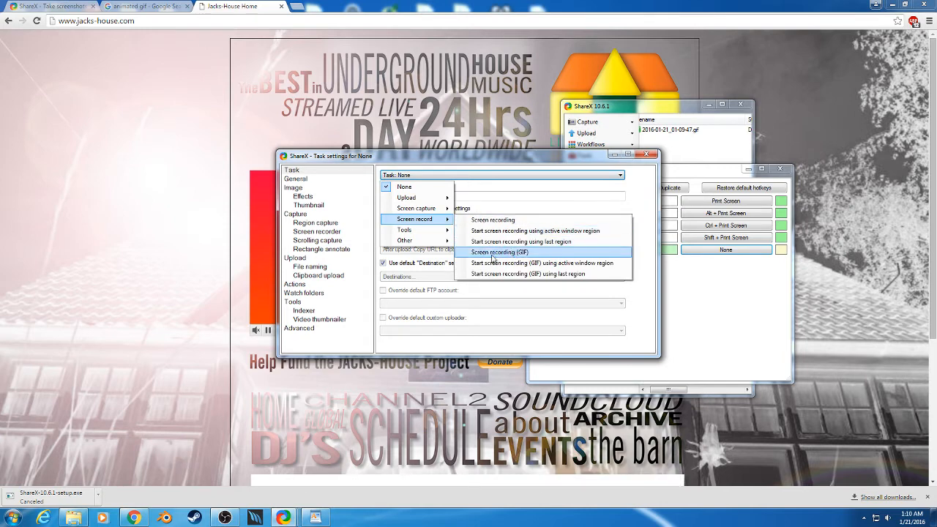
pyautogui.moveTo(543, 273)
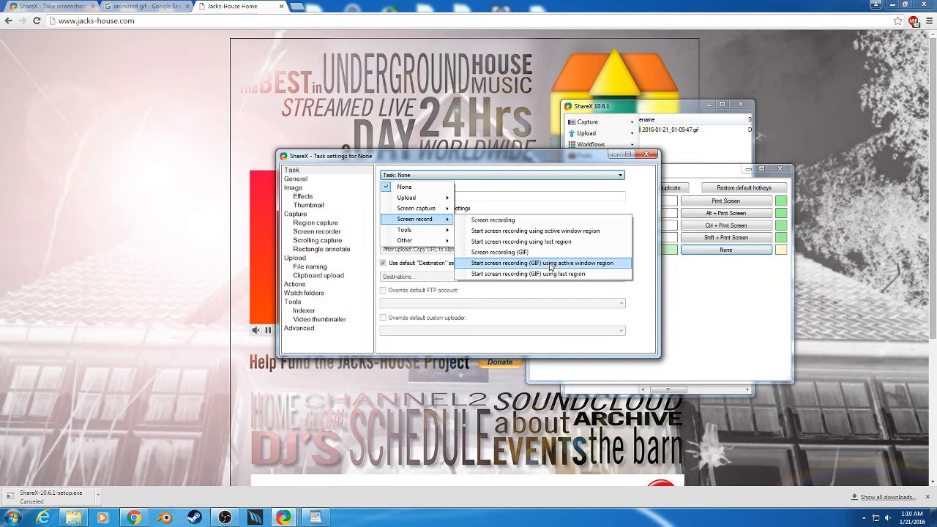
pyautogui.moveTo(644, 257)
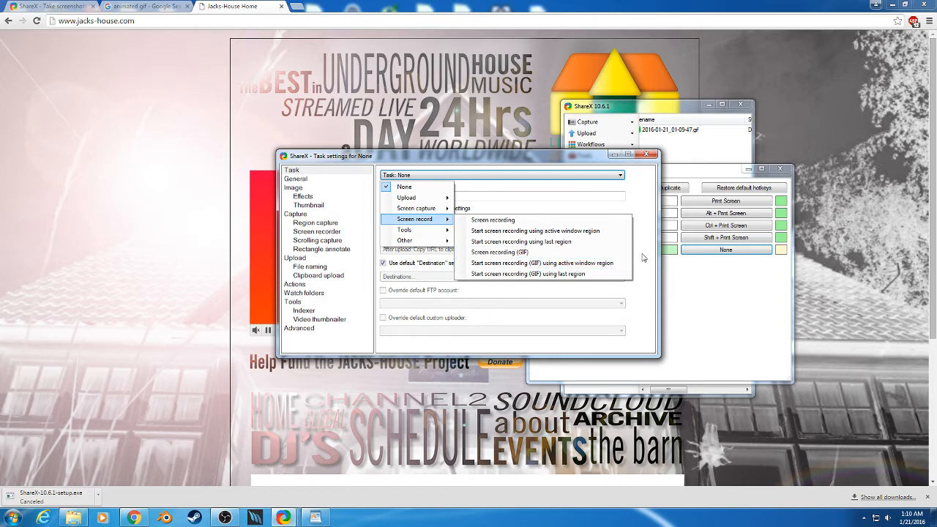
pyautogui.moveTo(174, 448)
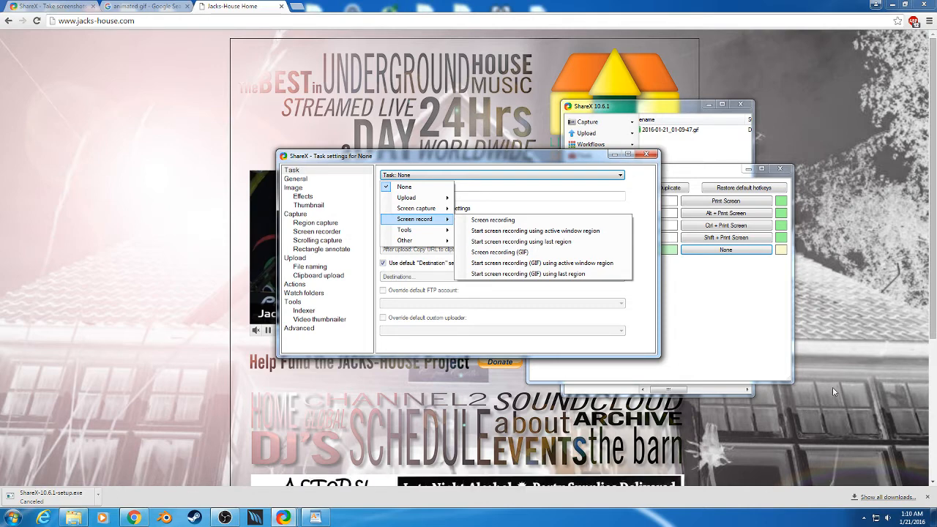
pyautogui.moveTo(421, 193)
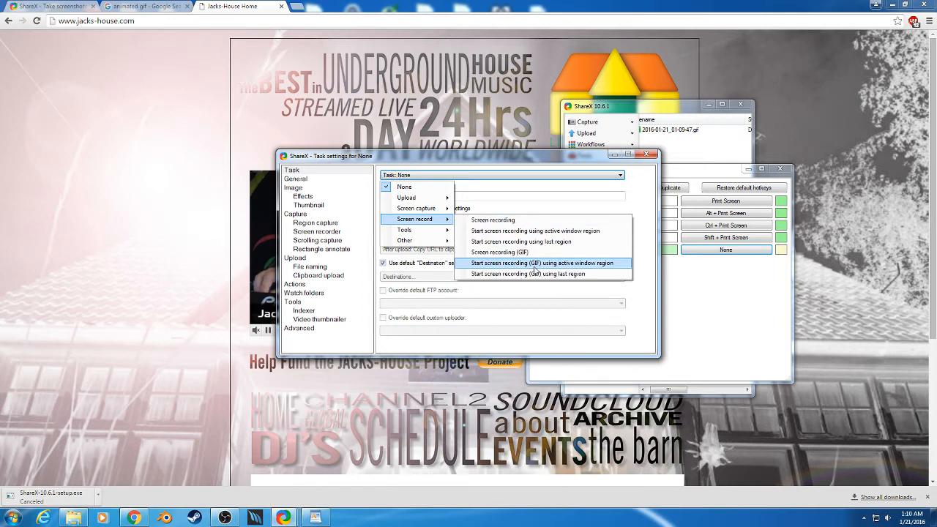
pyautogui.moveTo(504, 252)
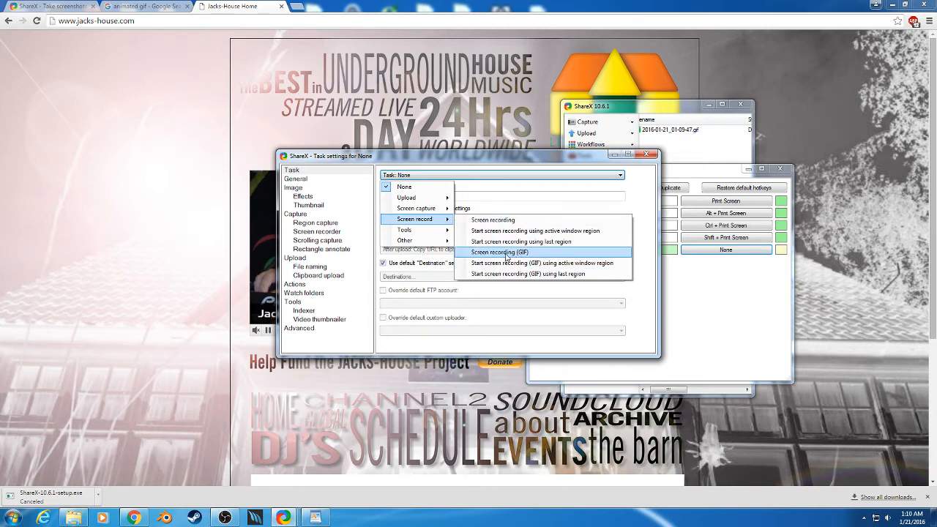
# Assign Screen record > Screen recording (GIF) as the hotkey's task.
pyautogui.click(497, 252)
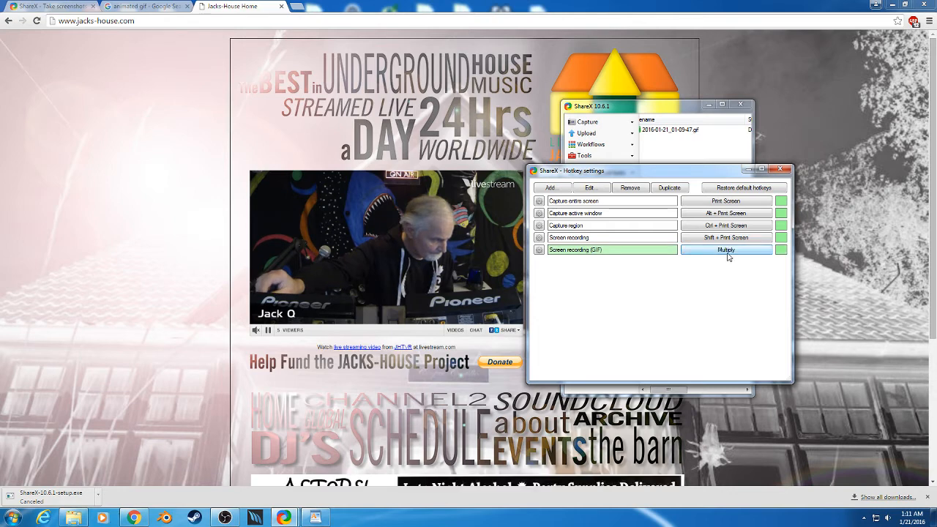
pyautogui.moveTo(726, 259)
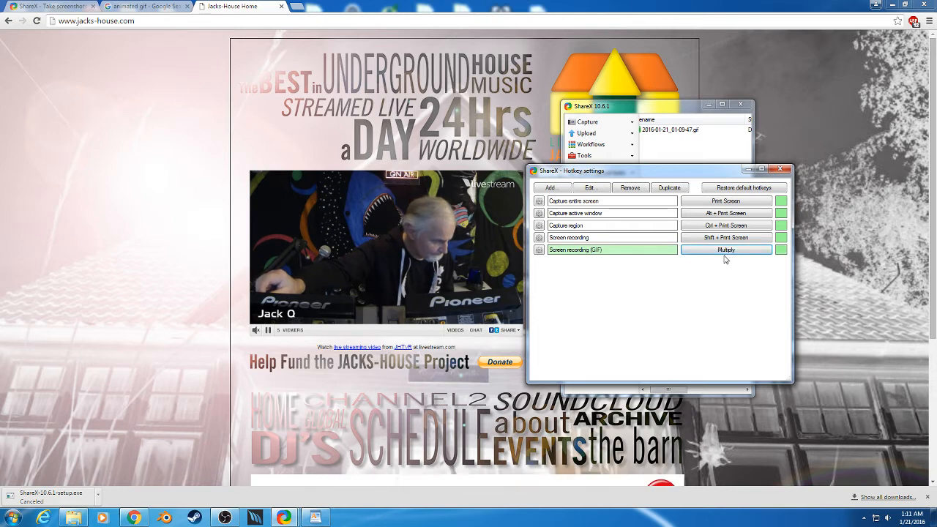
pyautogui.moveTo(648, 177)
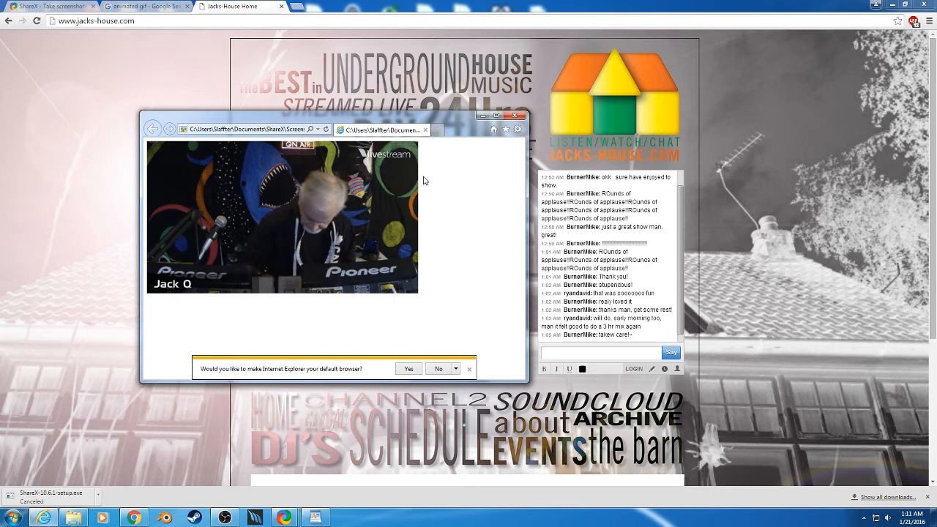
pyautogui.moveTo(427, 187)
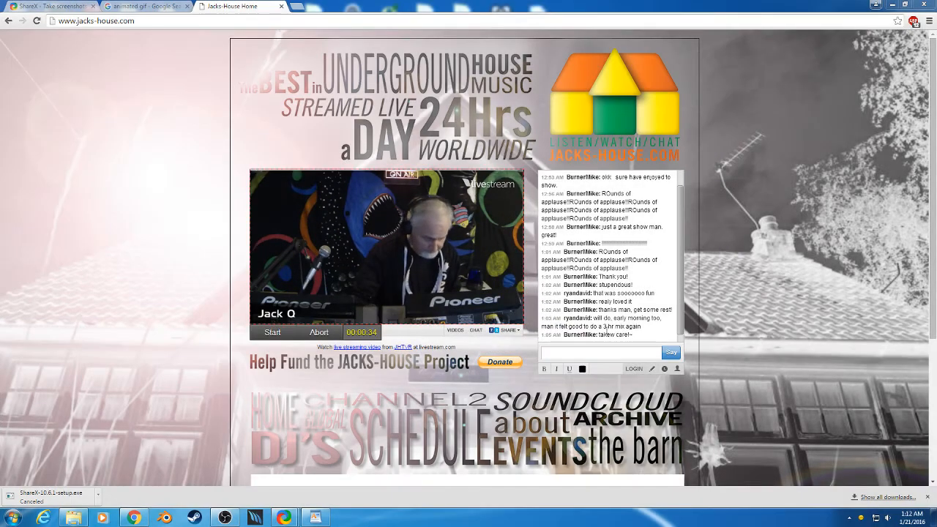
# Start the GIF recording of the selected live-stream video region.
pyautogui.click(272, 332)
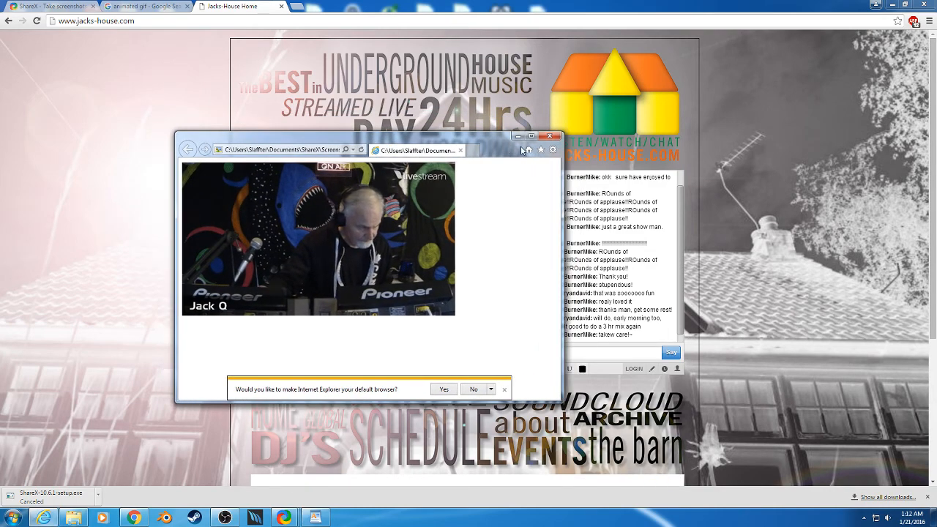
# Close the Internet Explorer preview of the newest recorded GIF.
pyautogui.click(550, 137)
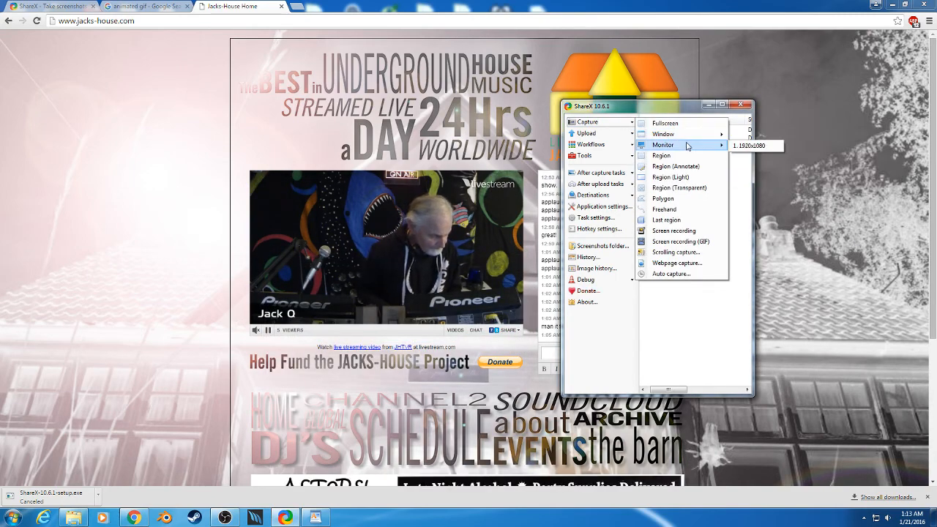
pyautogui.moveTo(681, 241)
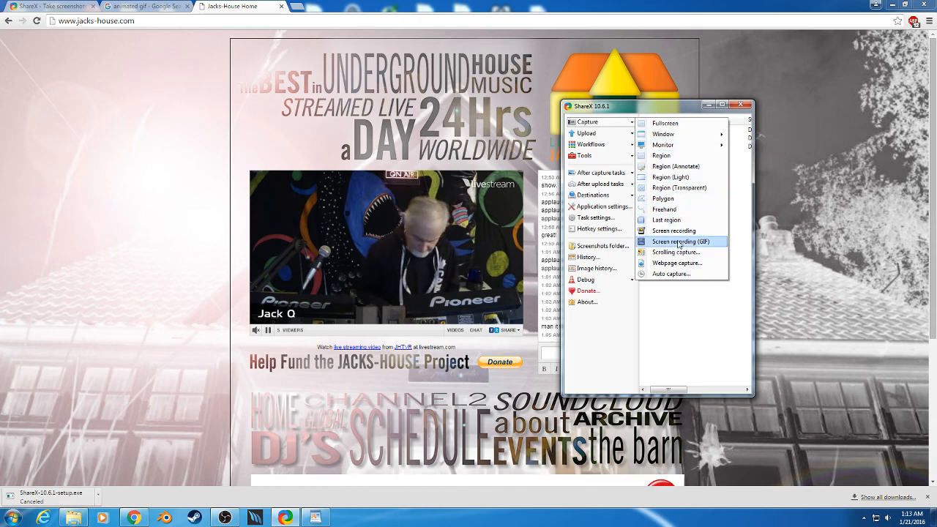
pyautogui.click(600, 172)
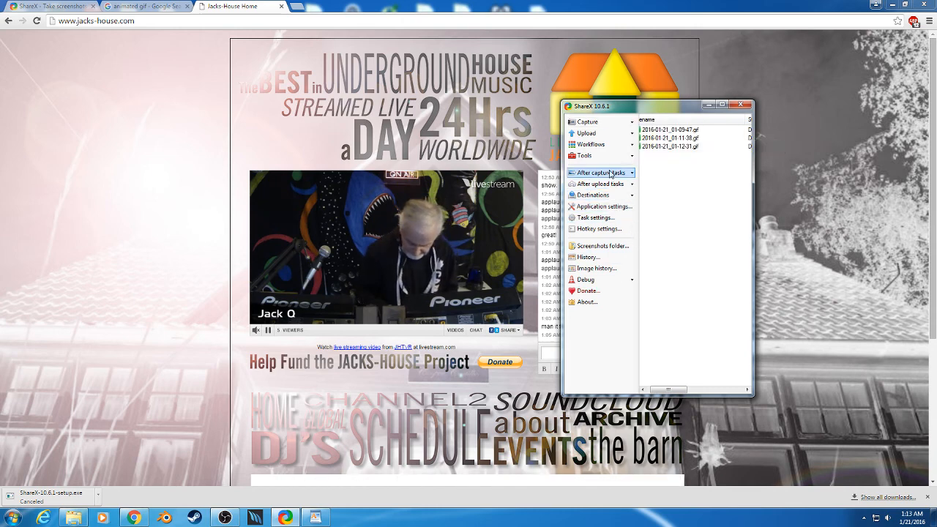